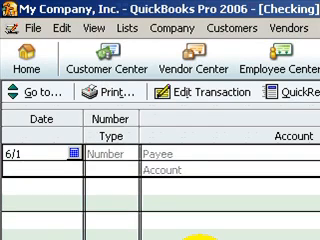
Start a June 1 checking register entry with a deposit of 1267.8.
type("/2")
type("1267.8")
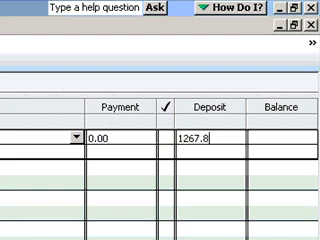
Record the 06/01/2007 deposit assigned to the Sales account.
type("9")
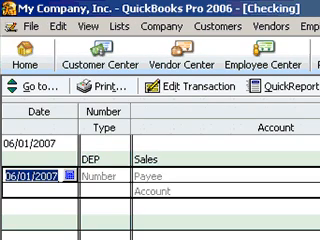
Record a second Sales deposit dated 6/27 for 2050 in the register.
type("6")
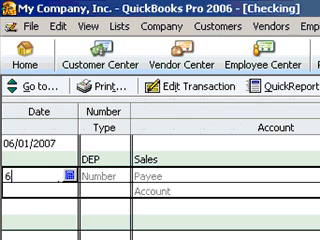
type("/")
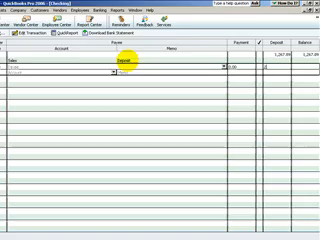
type("2050")
left_click(10, 76)
type("62")
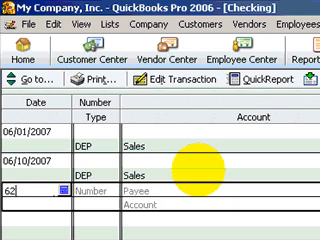
Record another 6/27 Sales deposit and date the next entry 6/03/2007.
type("6/27/2007")
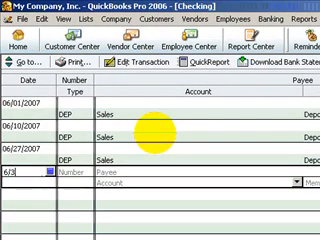
type("6/03/2007")
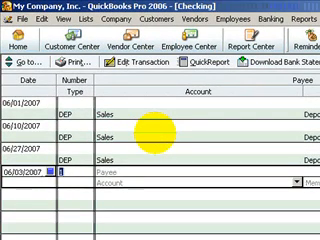
Number the new June 3, 2007 check 5067.
type("5067")
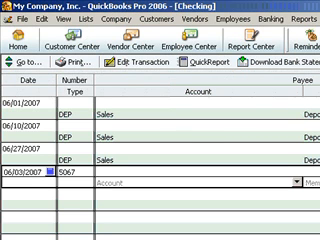
Enter Office Max as the check's payee, triggering the Name Not Found notice.
type("O")
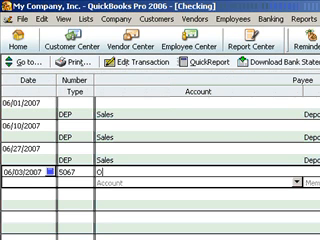
type("ffice")
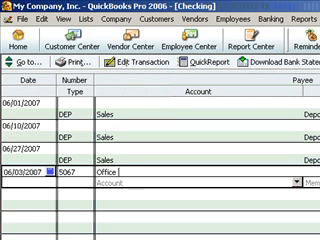
type("Office Max")
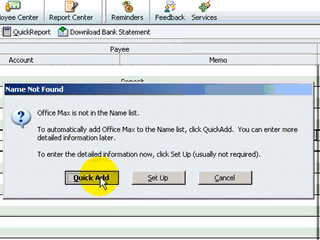
Quick Add Office Max to the Name list and enter a payment of 142.
left_click(100, 180)
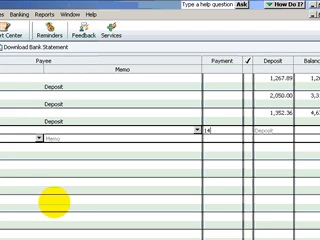
type("142")
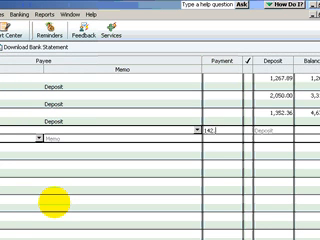